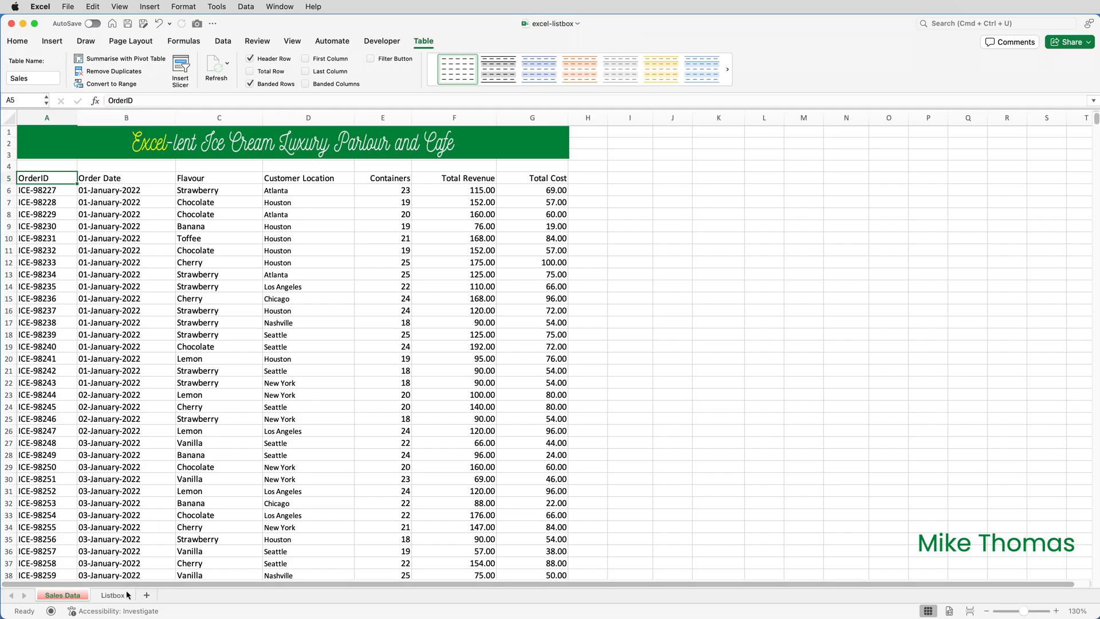
# - Switch to the Listbox sheet holding the seven city names
pyautogui.click(113, 595)
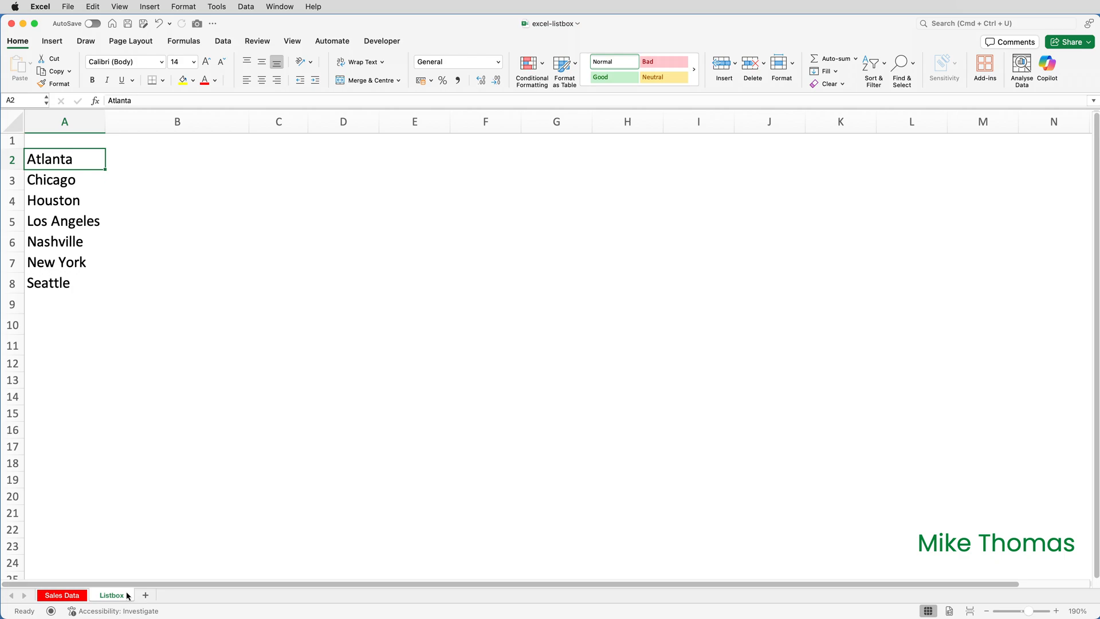
pyautogui.click(40, 7)
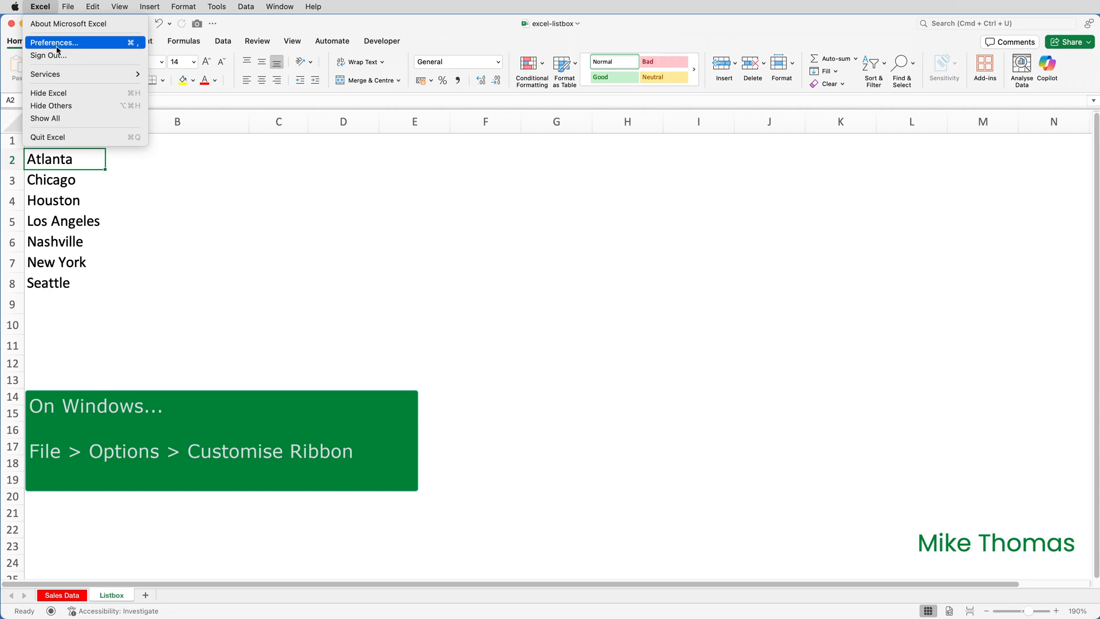
pyautogui.click(54, 42)
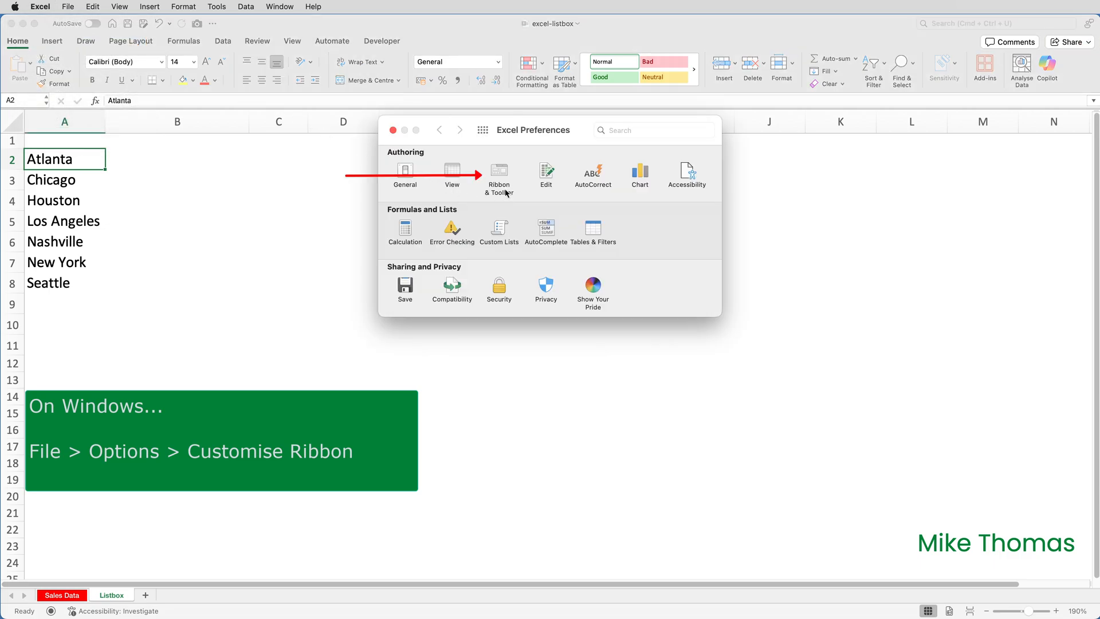
pyautogui.click(498, 171)
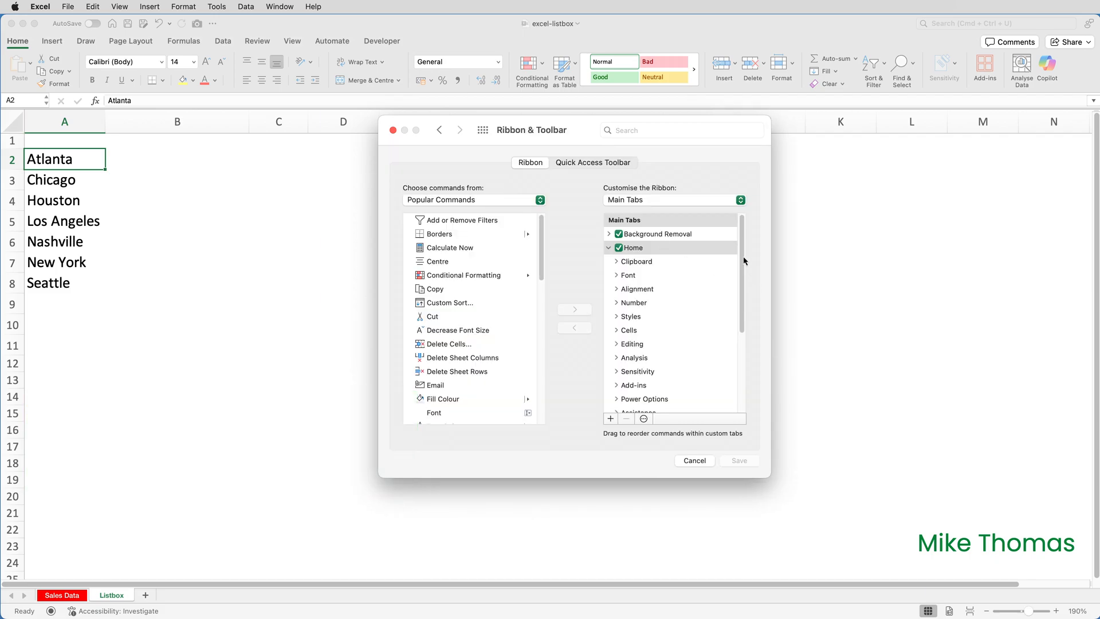
pyautogui.scroll(-3)
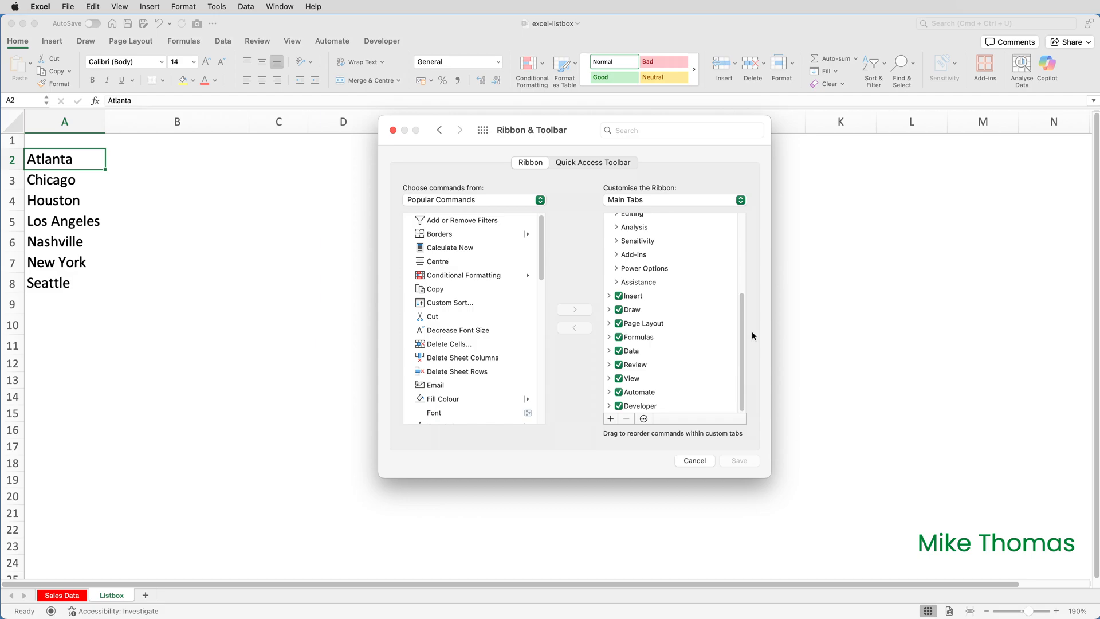
pyautogui.moveTo(709, 462)
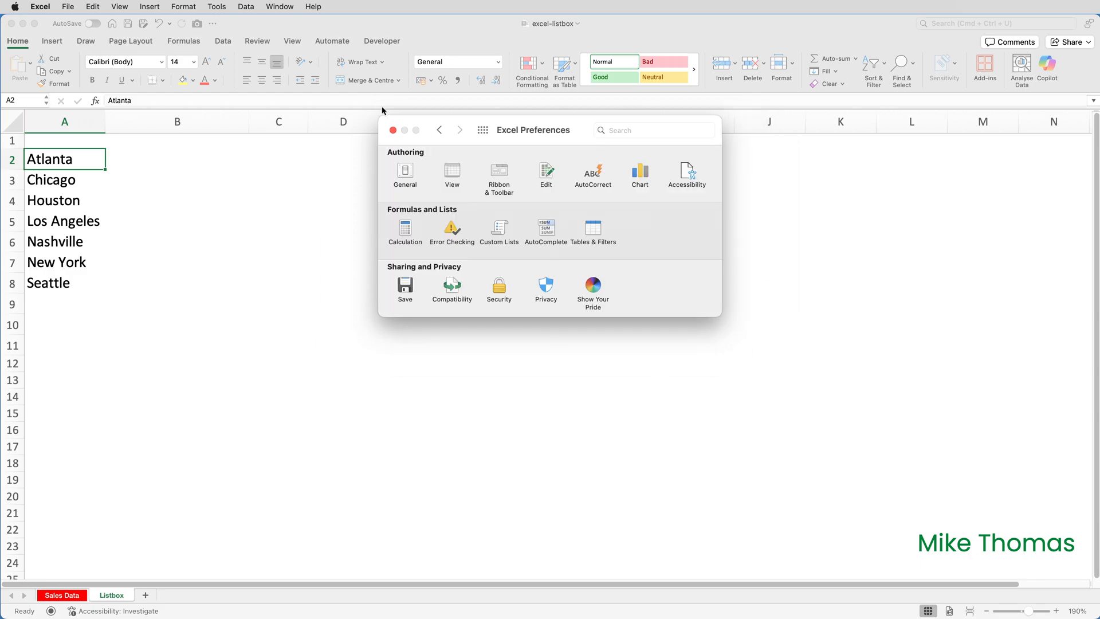
pyautogui.click(393, 129)
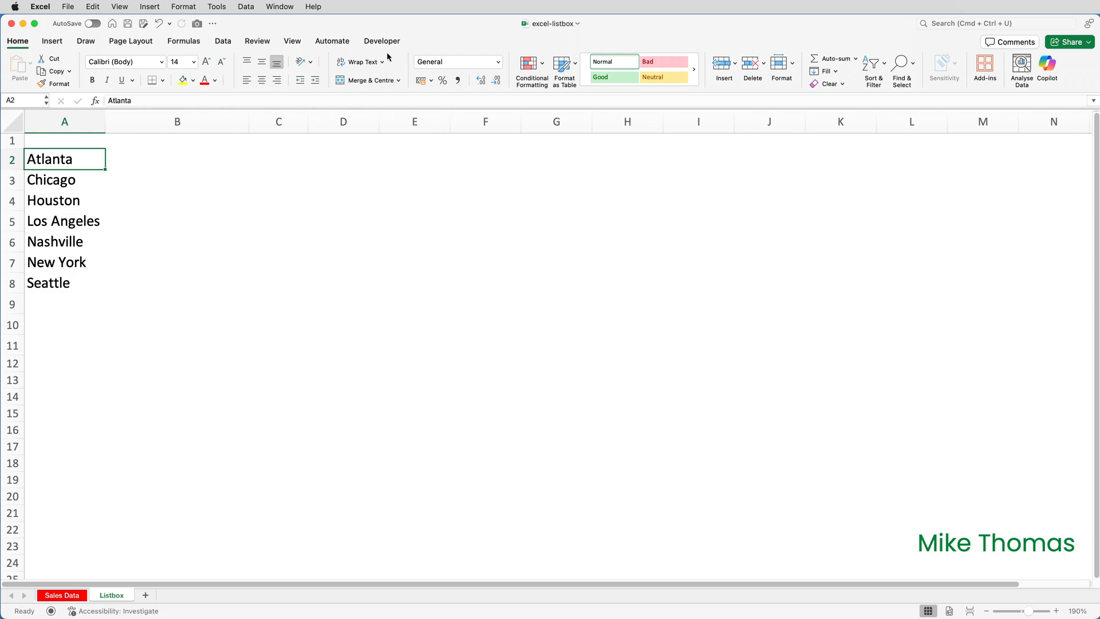
# - Show the Developer ribbon with its form controls
pyautogui.click(382, 40)
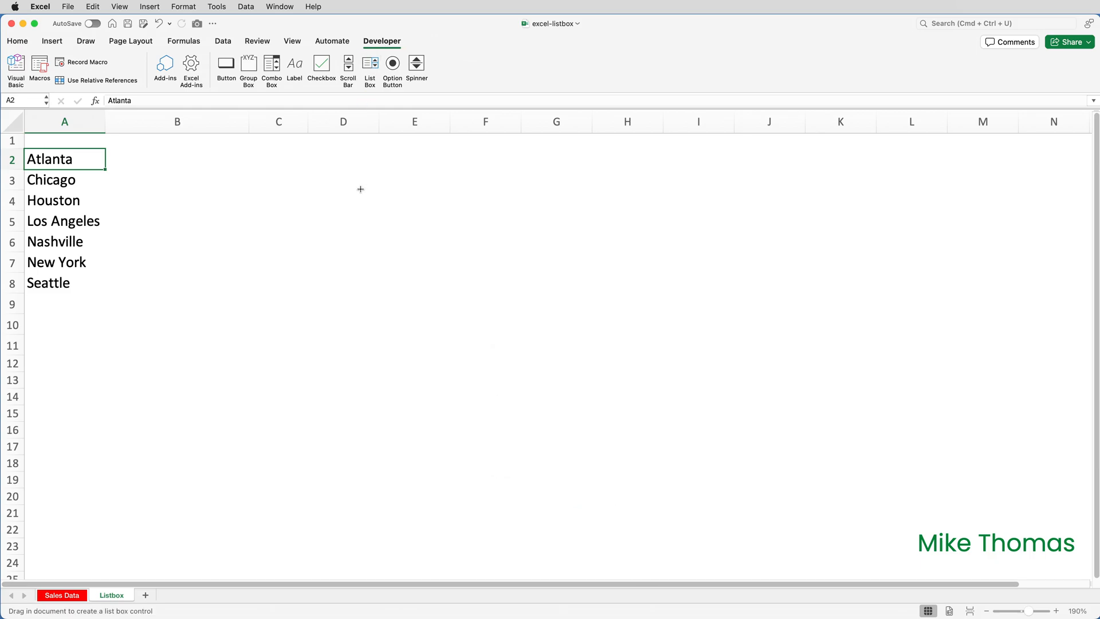
pyautogui.moveTo(377, 184)
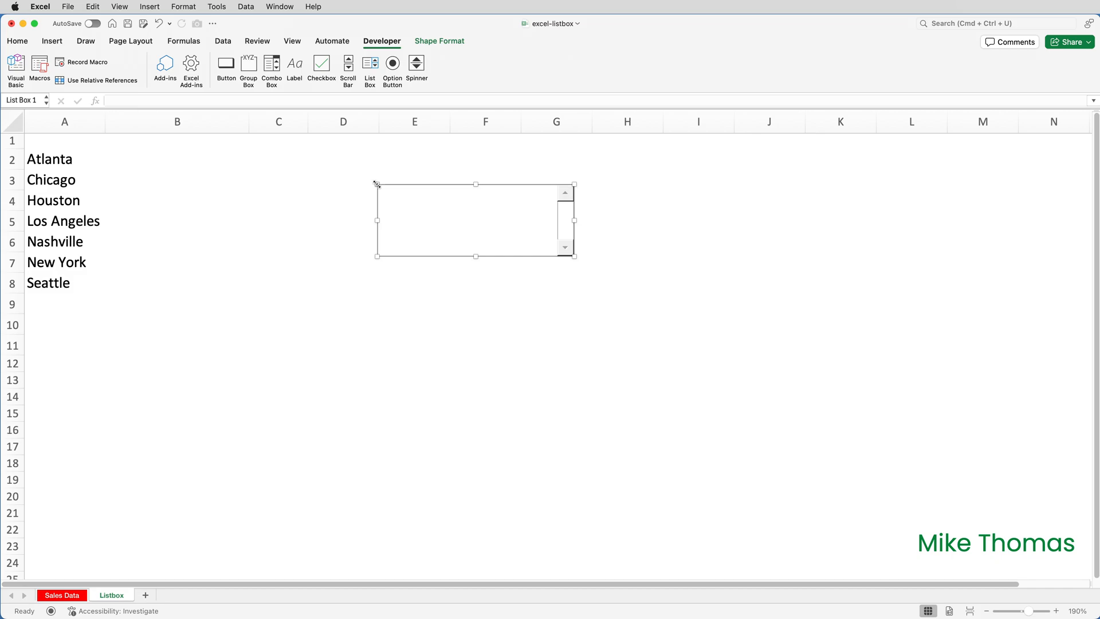
pyautogui.moveTo(400, 192)
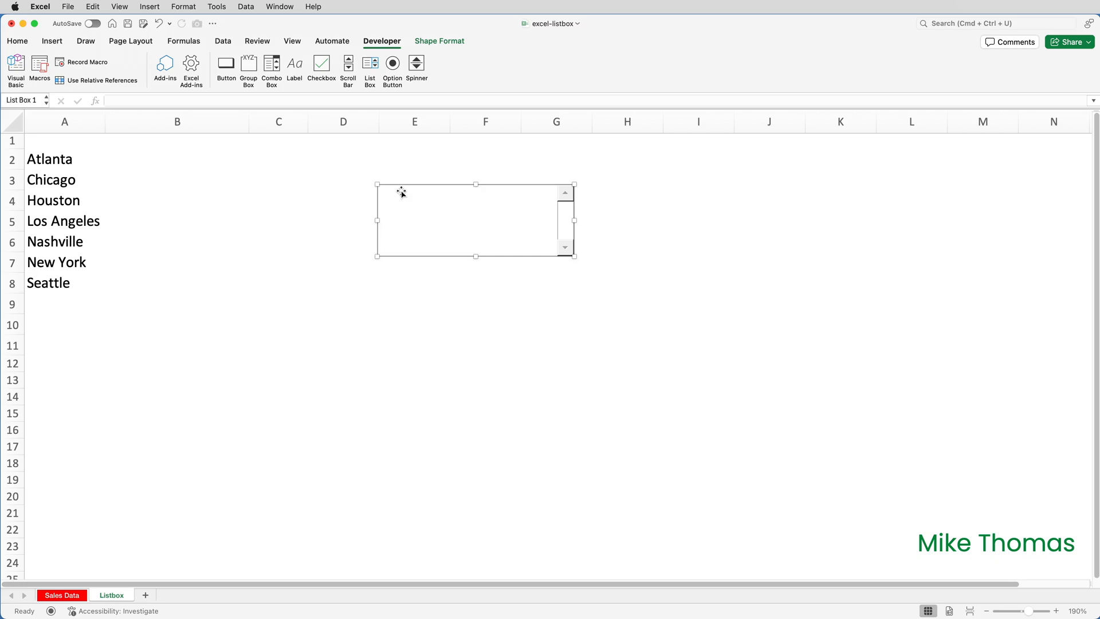
# - Set the list box input range to $A$2:$A$8 and cell link to $A$10 via Format Control
pyautogui.rightClick(401, 192)
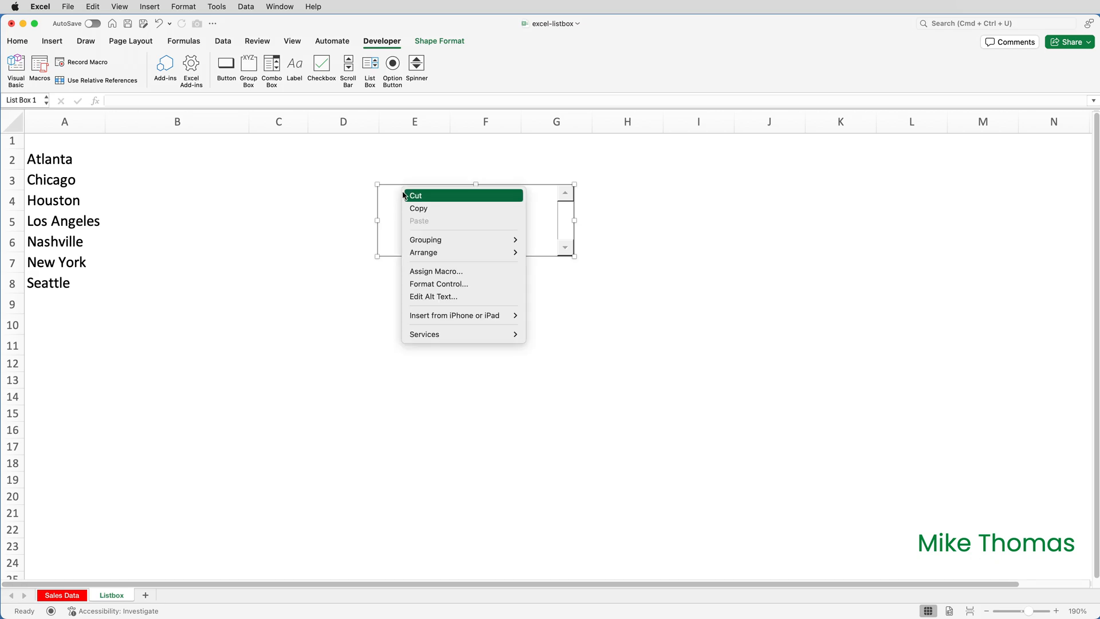
pyautogui.moveTo(438, 283)
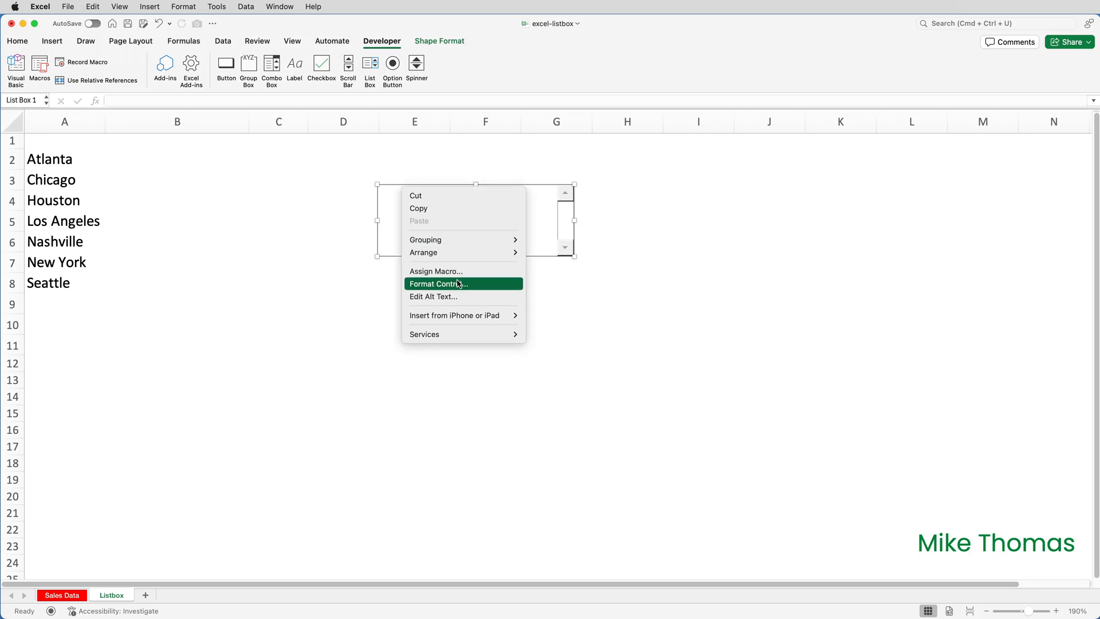
pyautogui.click(439, 283)
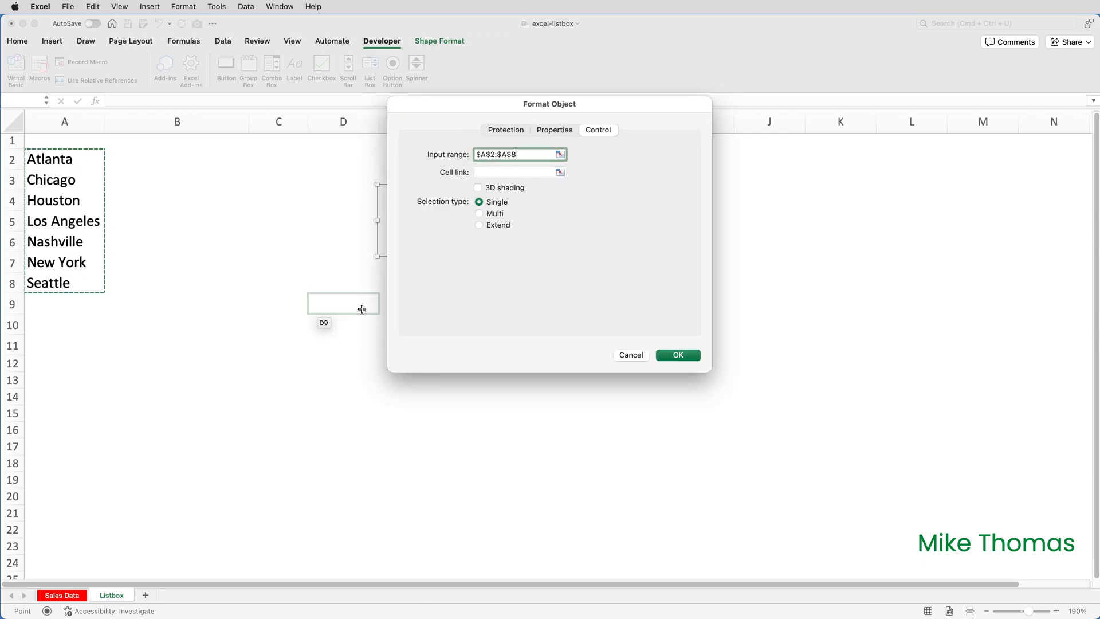
pyautogui.moveTo(455, 271)
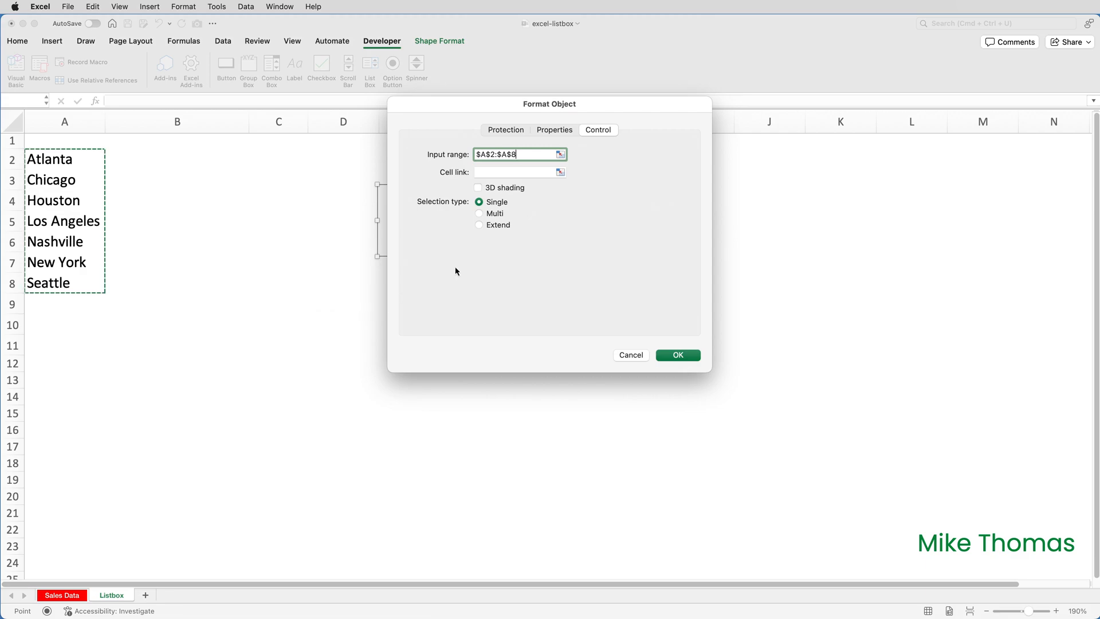
pyautogui.click(514, 172)
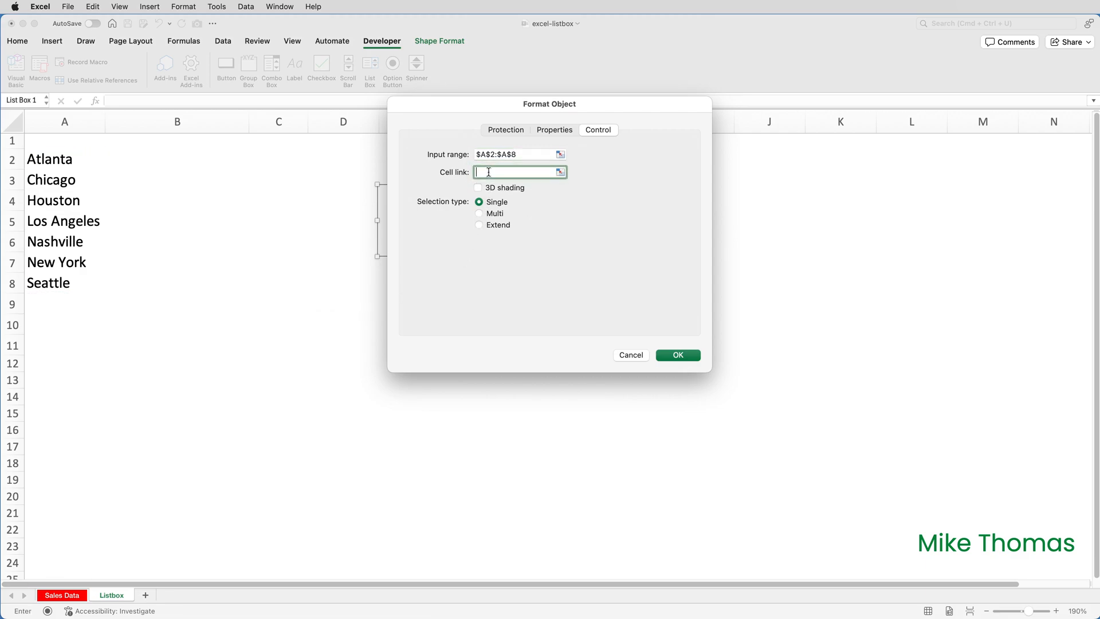
pyautogui.click(65, 323)
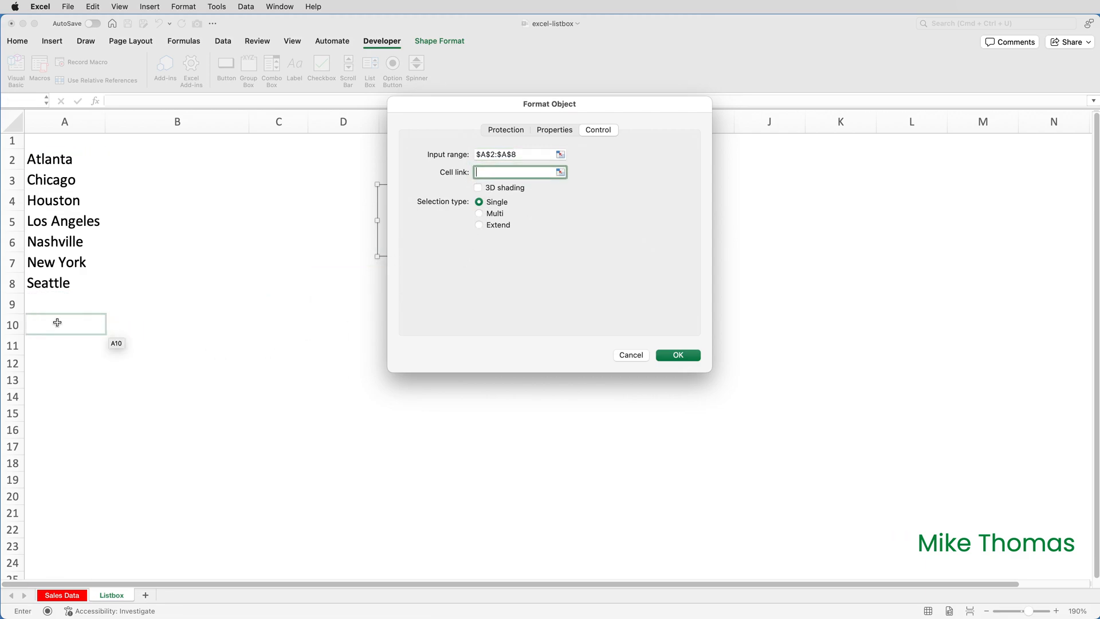
pyautogui.click(64, 324)
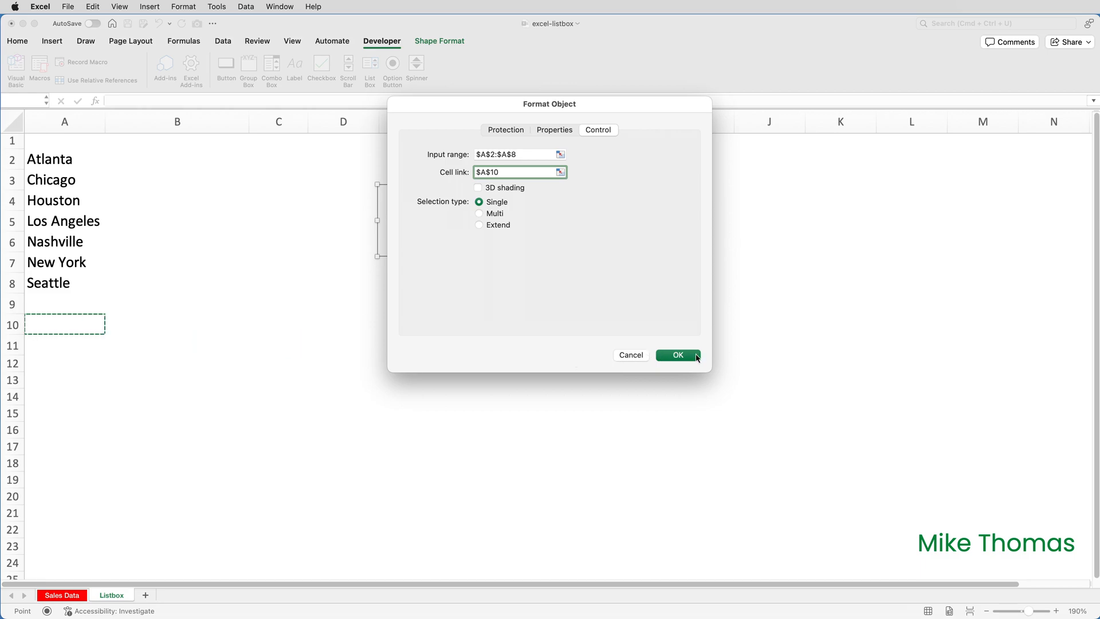
pyautogui.click(676, 355)
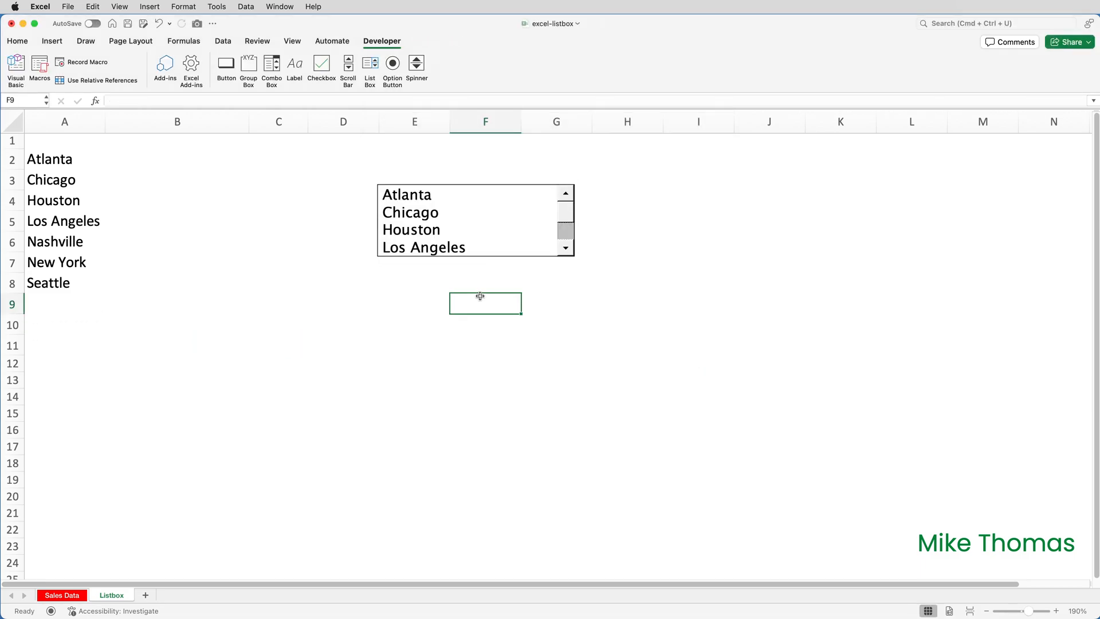
# - Pick Houston and other cities in the list box, ending on New York so A10 shows 6
pyautogui.click(410, 229)
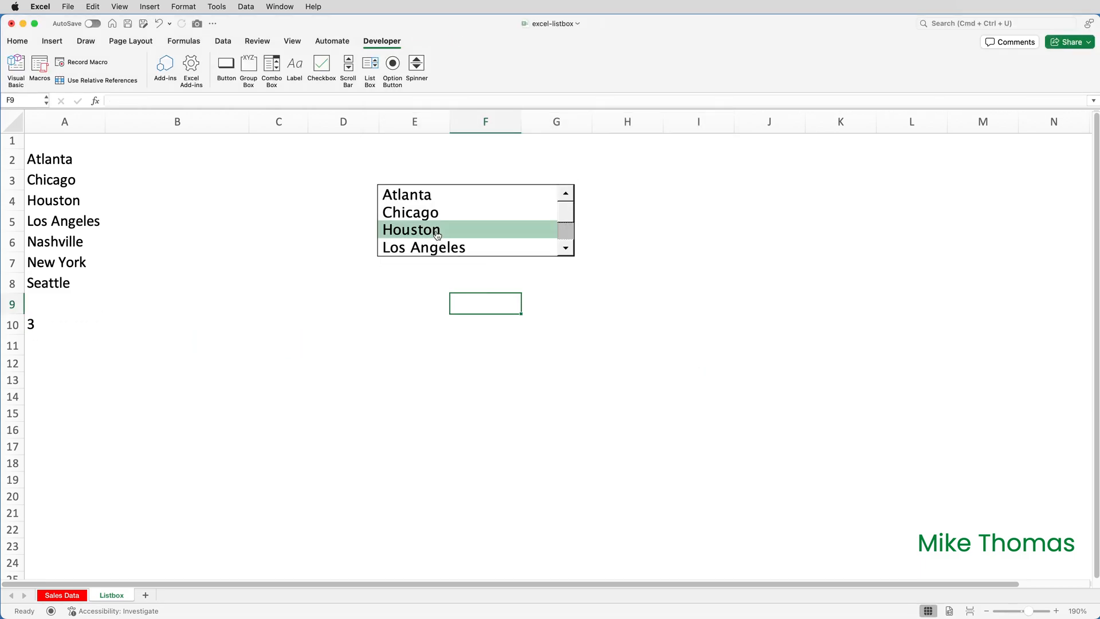
pyautogui.moveTo(436, 203)
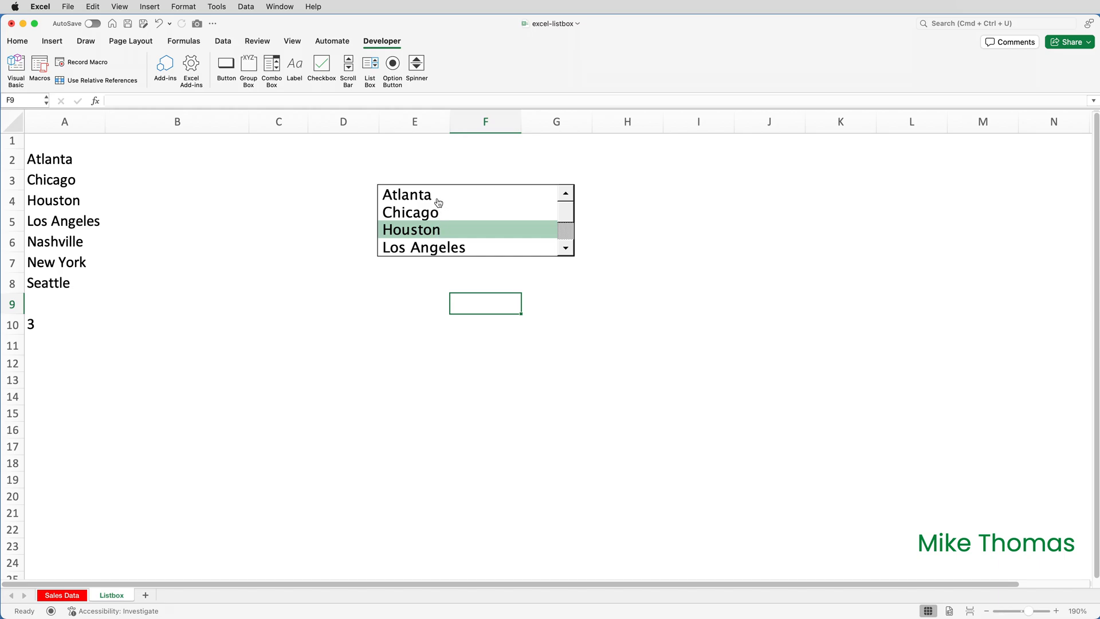
pyautogui.click(406, 195)
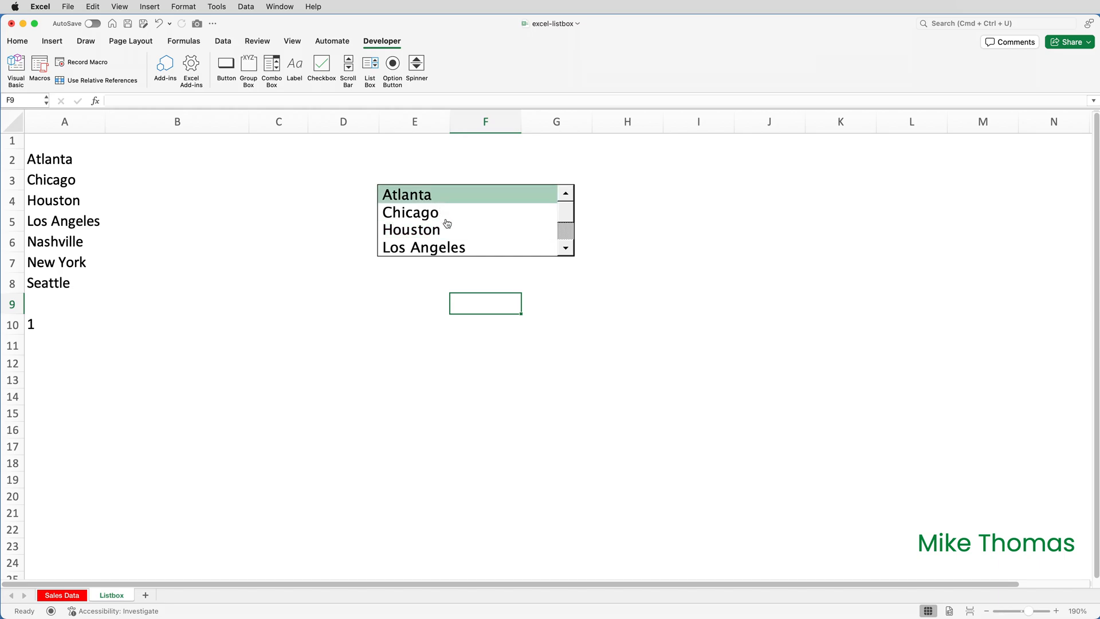
pyautogui.click(565, 247)
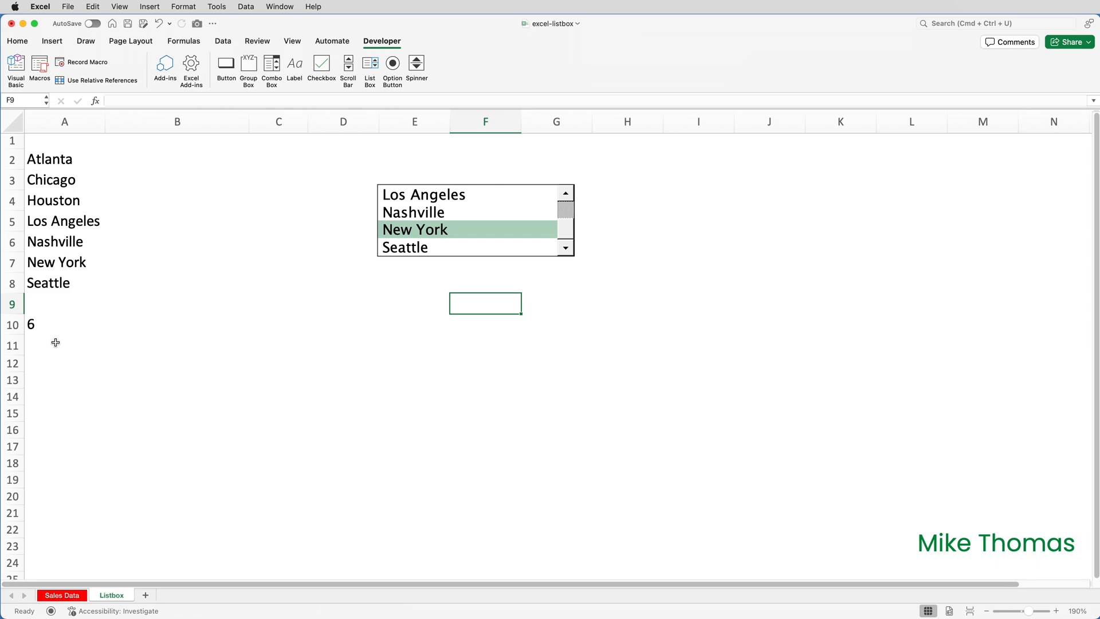
pyautogui.moveTo(422, 259)
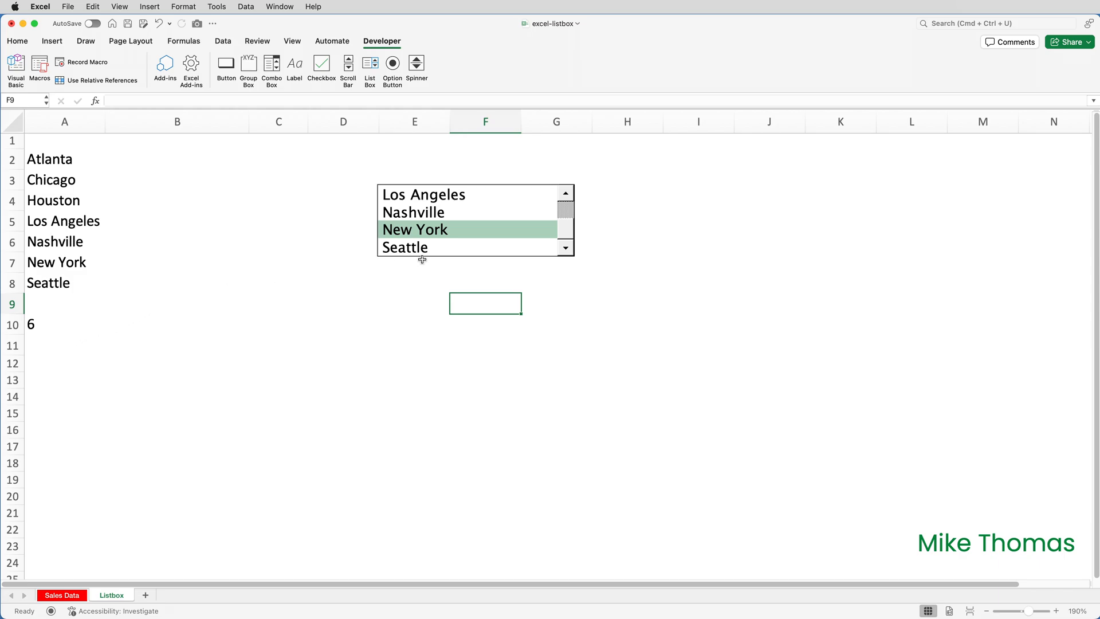
pyautogui.moveTo(424, 258)
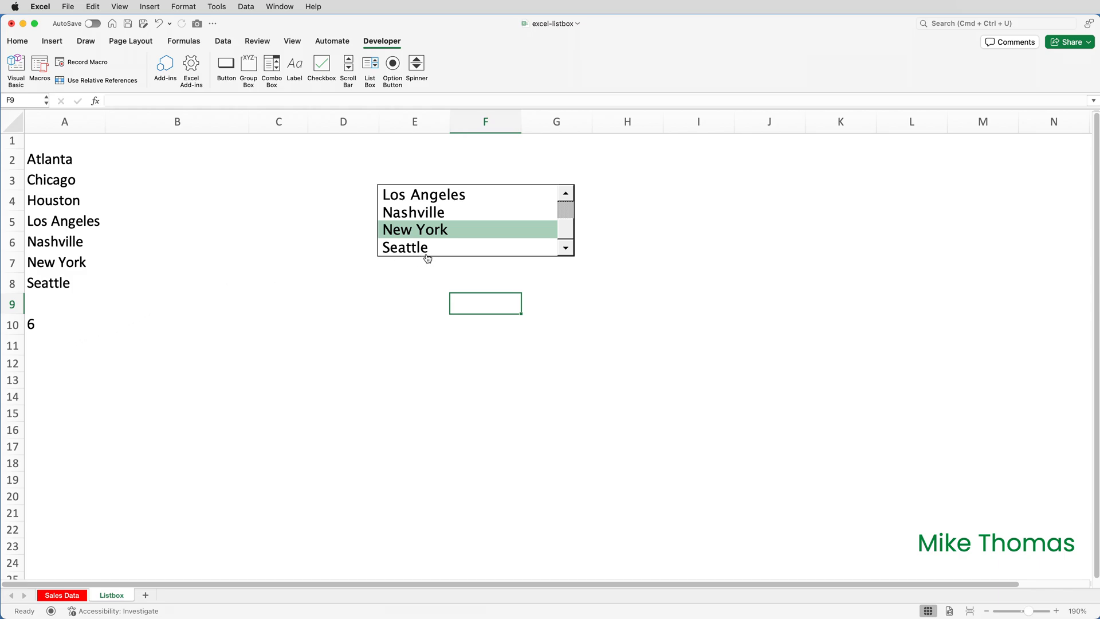
# - Move the list box beside column A and enlarge it to show all seven cities
pyautogui.rightClick(426, 258)
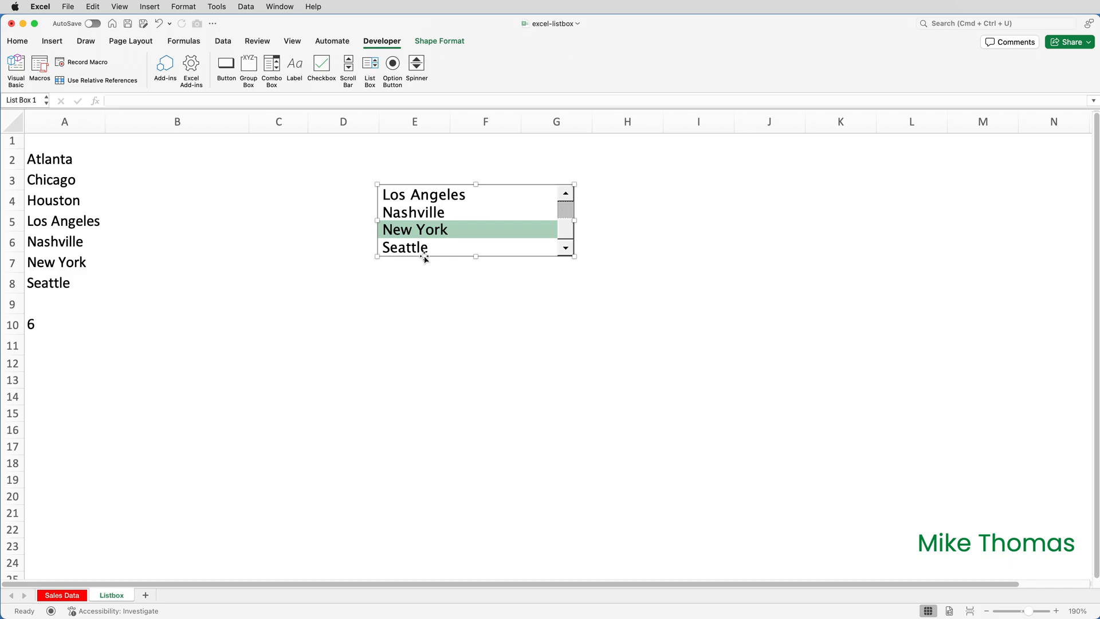
pyautogui.moveTo(448, 208)
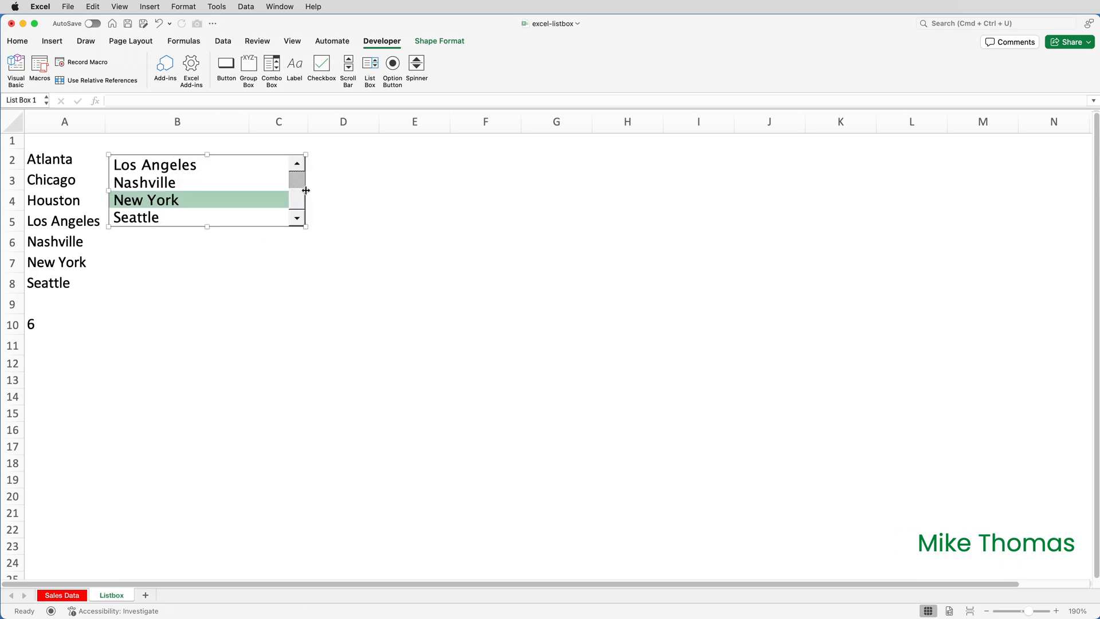
pyautogui.moveTo(306, 190); pyautogui.dragTo(255, 191)
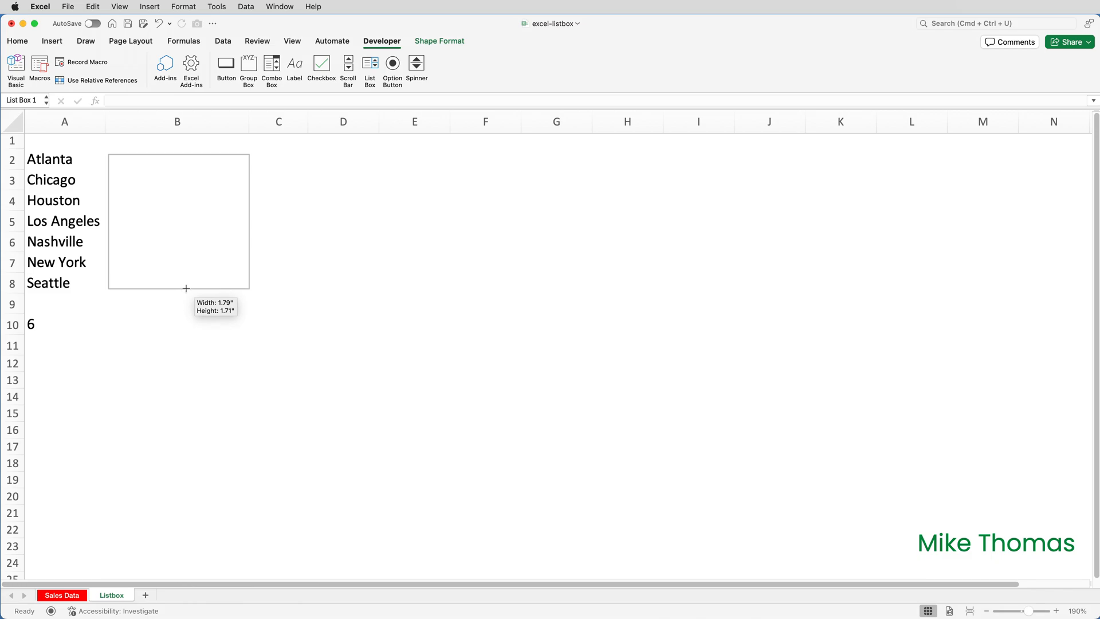
pyautogui.click(414, 263)
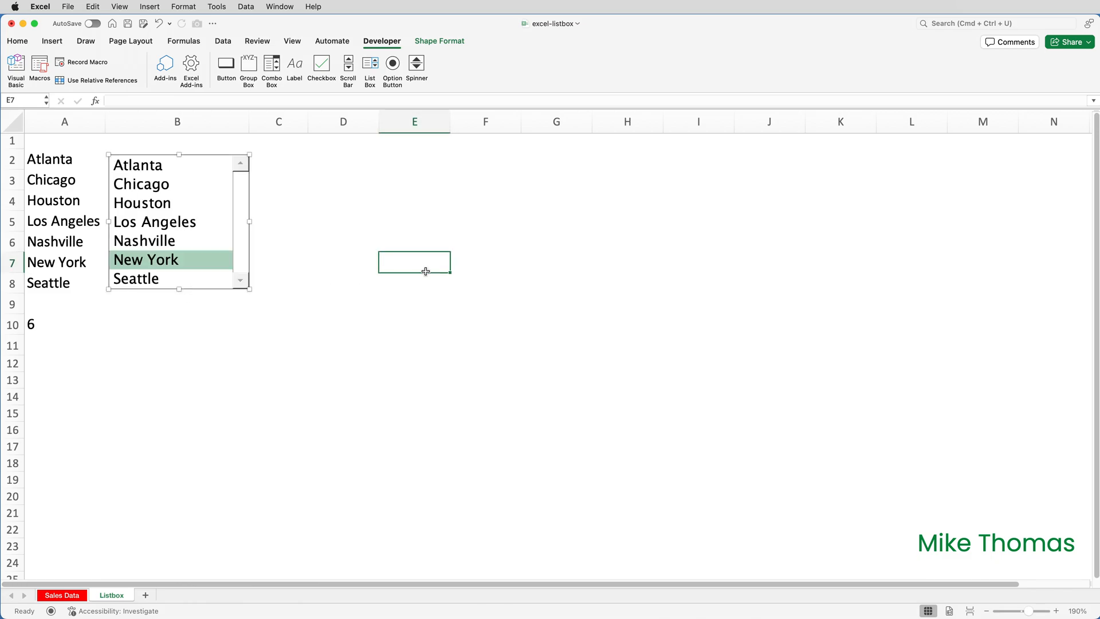
# - Enter =INDEX(A2:A8,A10) in A11 to show New York, checking the Sales Data sheet
pyautogui.click(64, 345)
pyautogui.write('=INDEX(A2:A8,A10)')
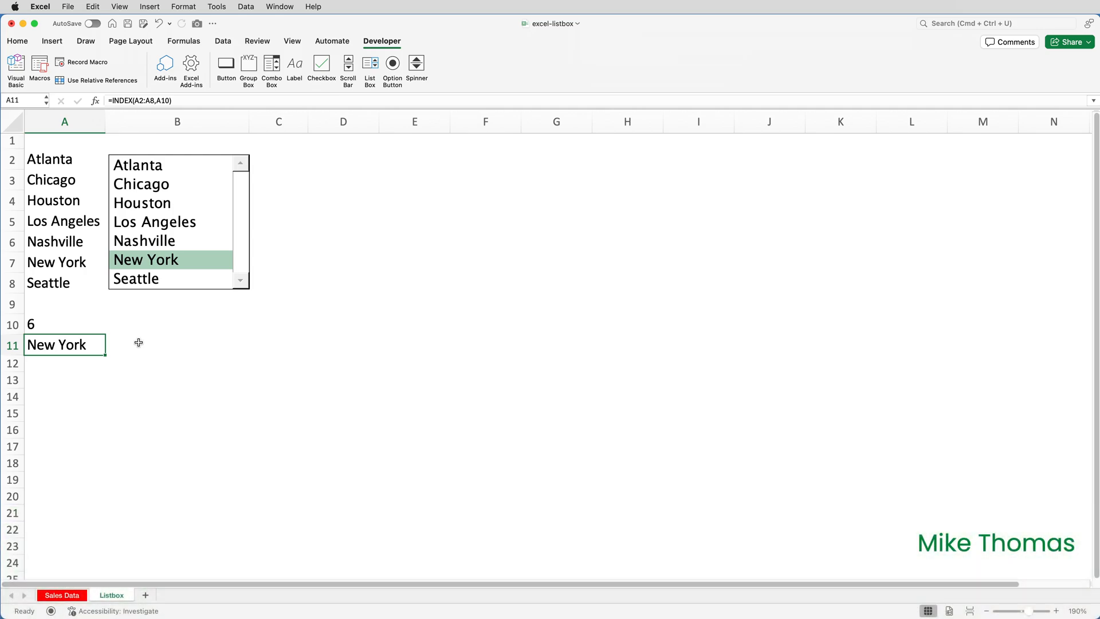
pyautogui.moveTo(109, 565)
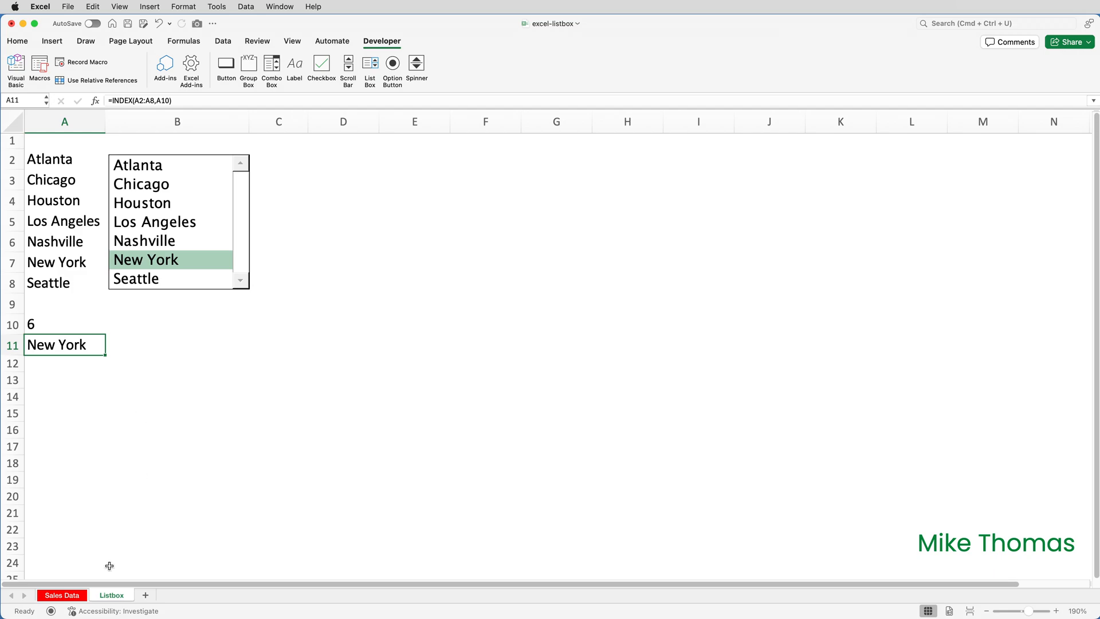
pyautogui.click(61, 595)
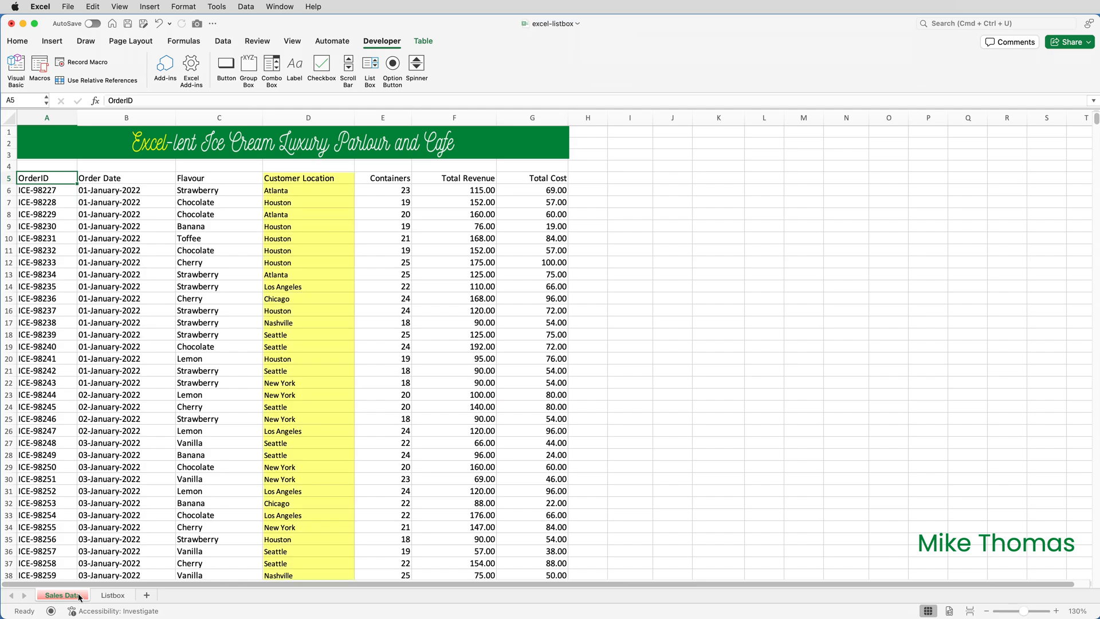
pyautogui.click(112, 595)
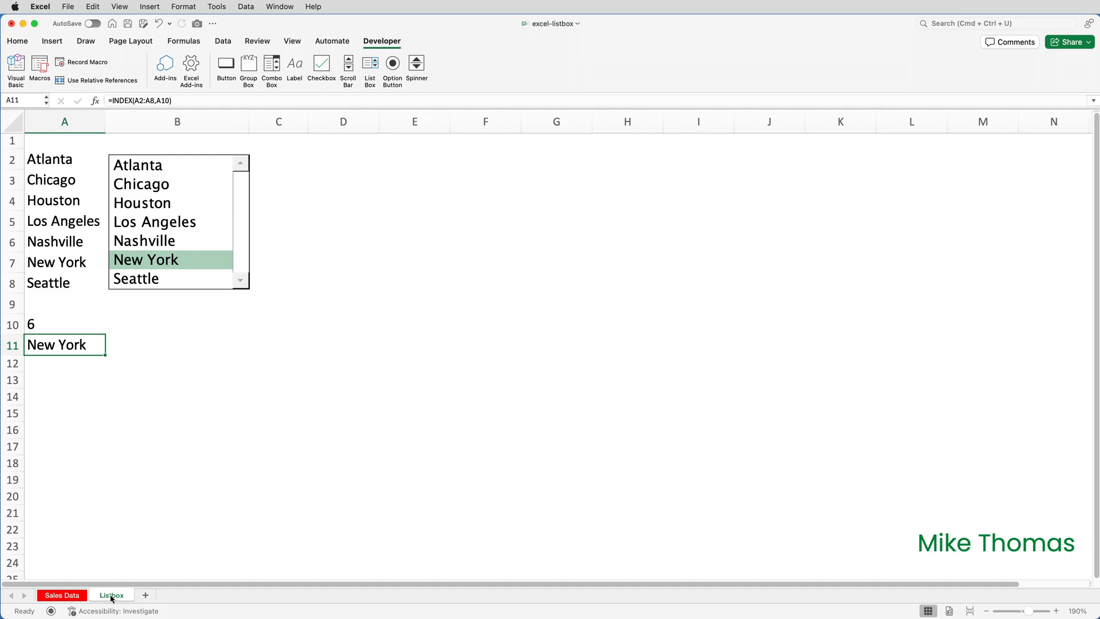
pyautogui.moveTo(64, 351)
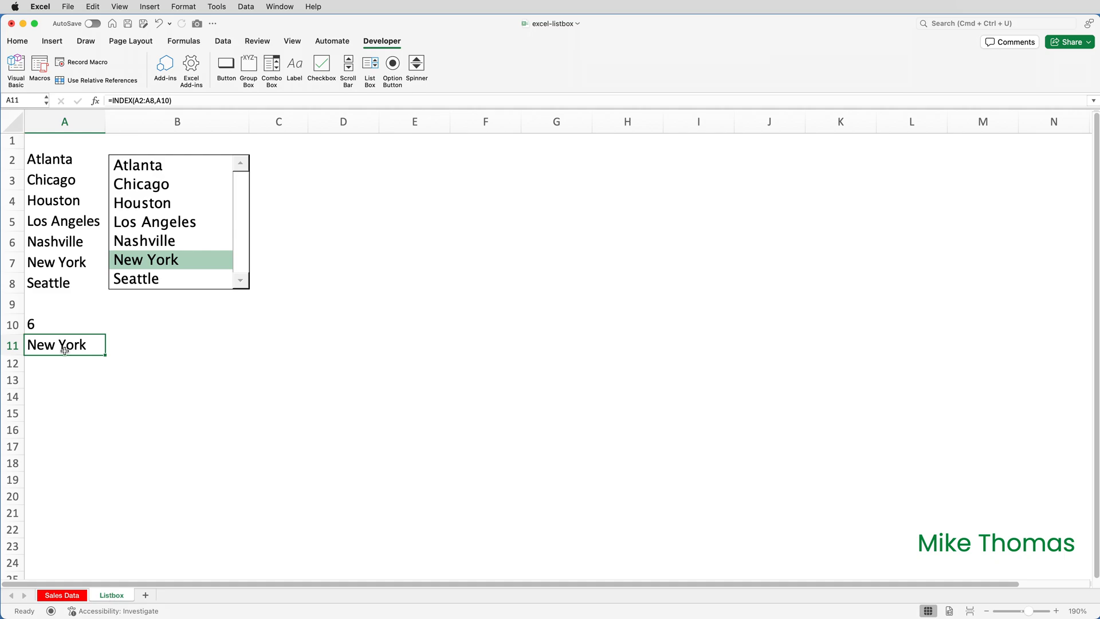
pyautogui.moveTo(338, 165)
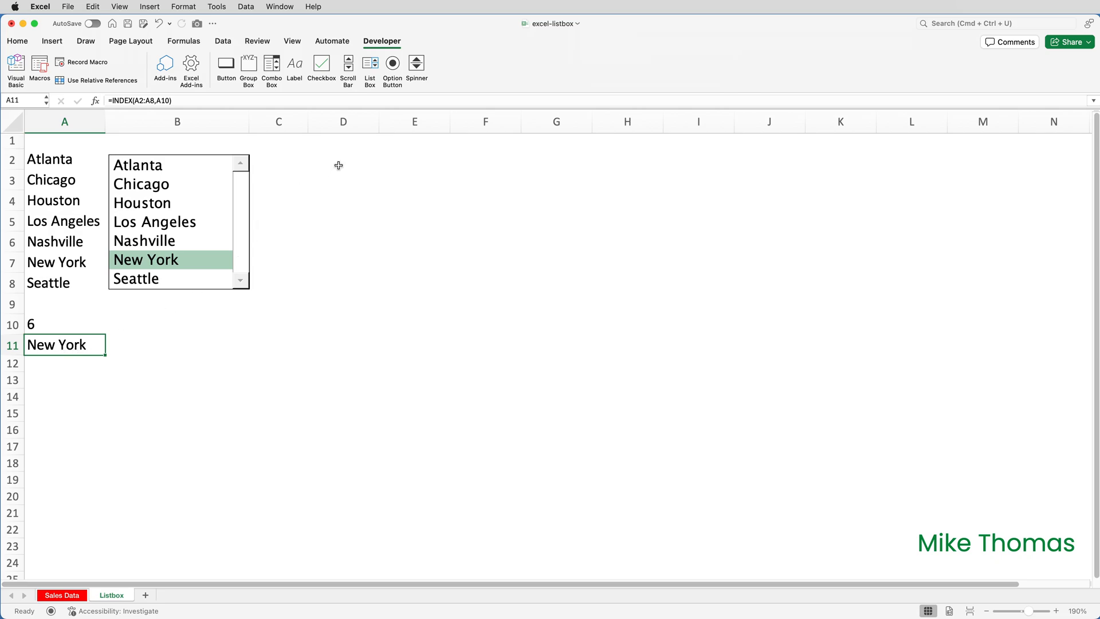
# - Enter =SUMIFS(Sales[Total Revenue],Sales[Customer Location],A11) in D2; test with Los Angeles and Chicago (31637)
pyautogui.click(342, 159)
pyautogui.write('=SUMIFS(Sales[Total Revenue],Sales[Customer Location],A11)')
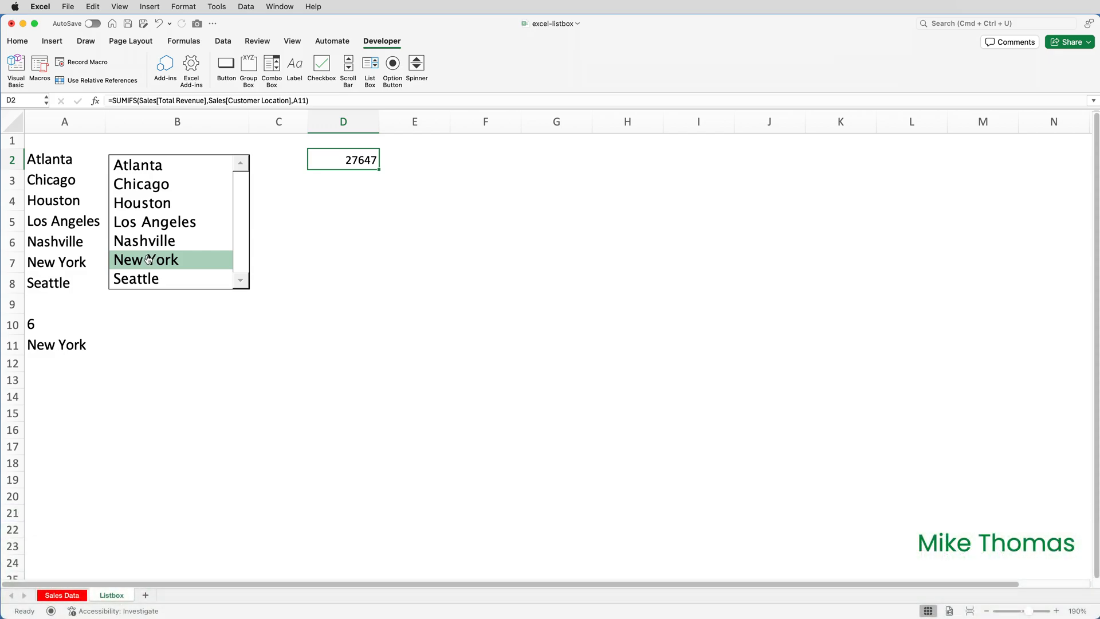
pyautogui.moveTo(161, 225)
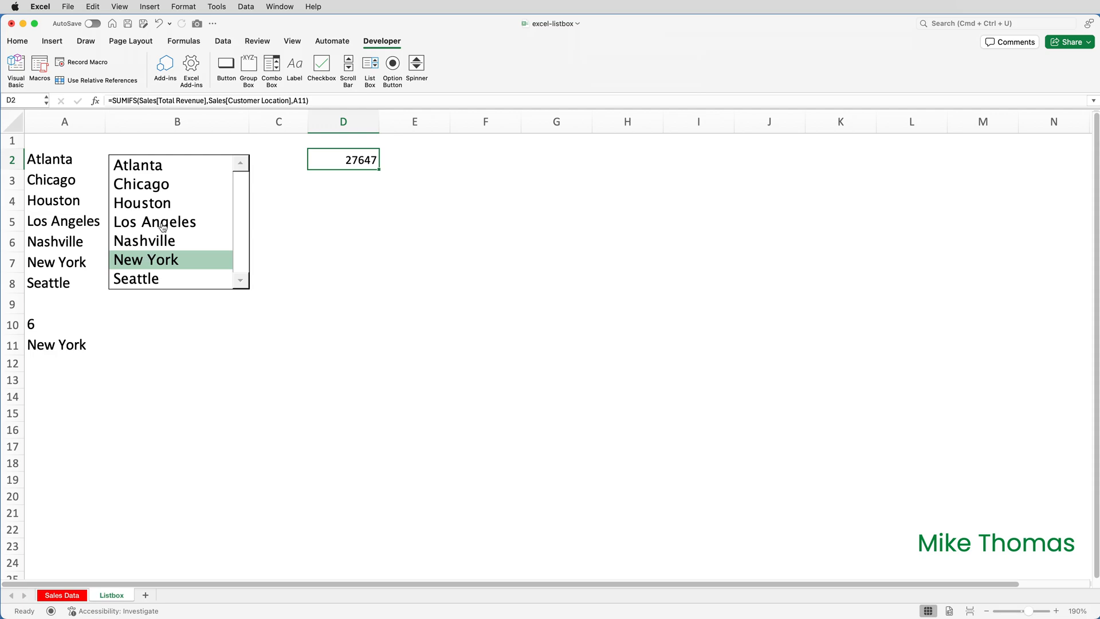
pyautogui.click(155, 221)
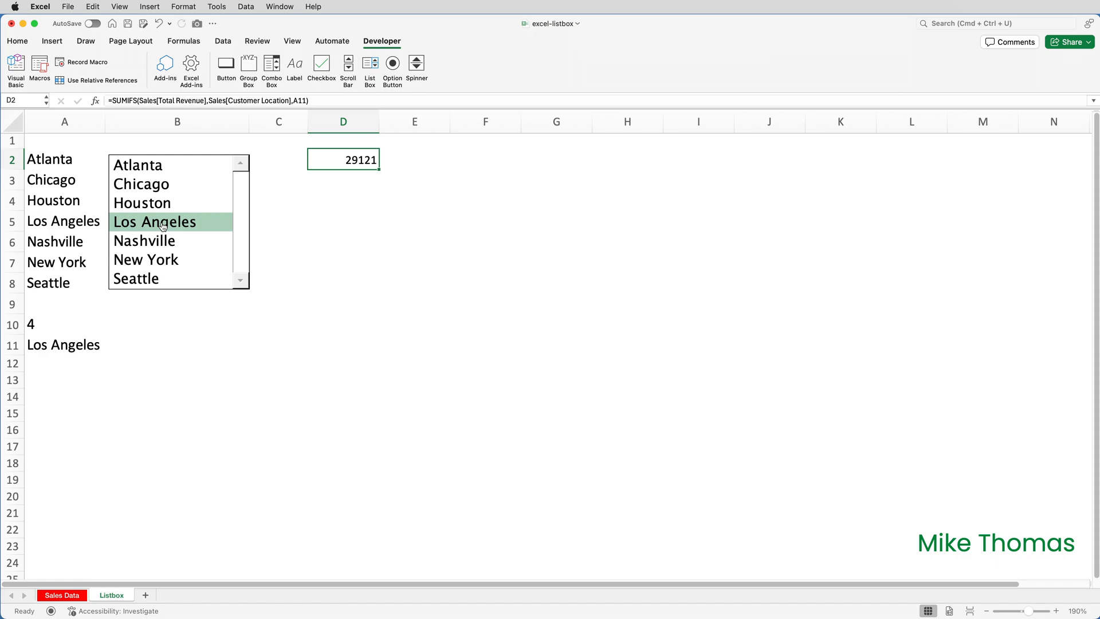
pyautogui.moveTo(162, 193)
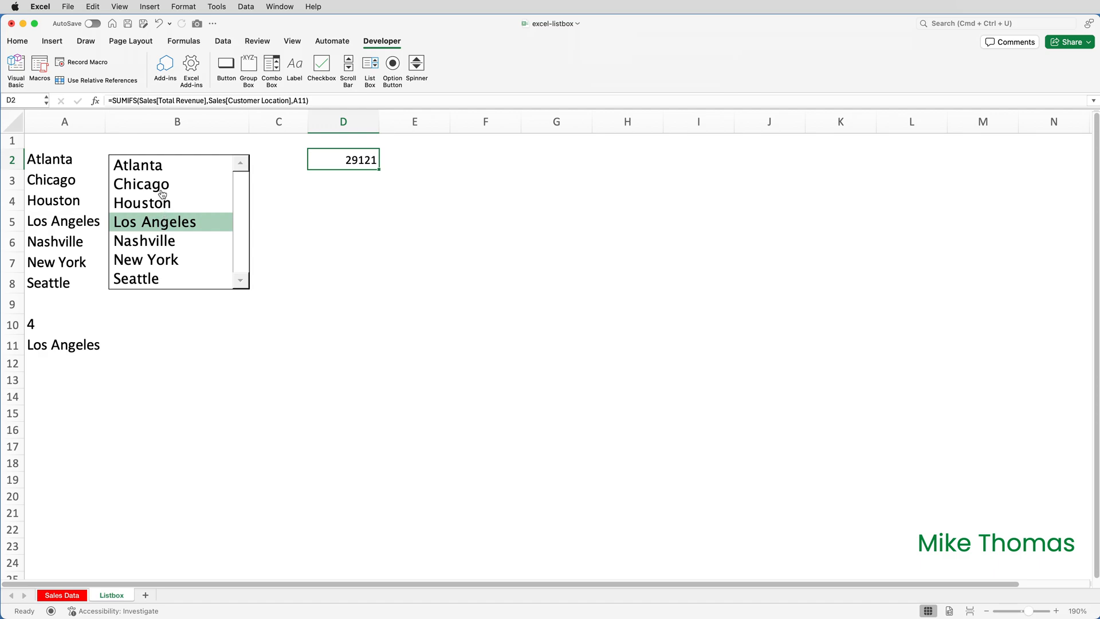
pyautogui.click(141, 183)
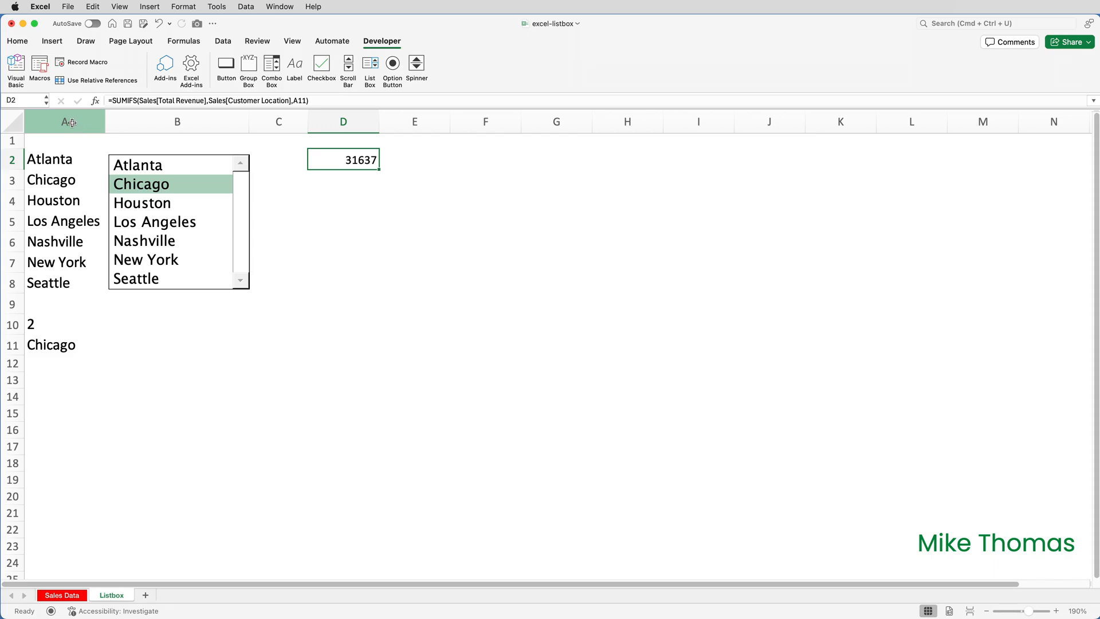
# - Bring up the context menu for column A
pyautogui.rightClick(64, 122)
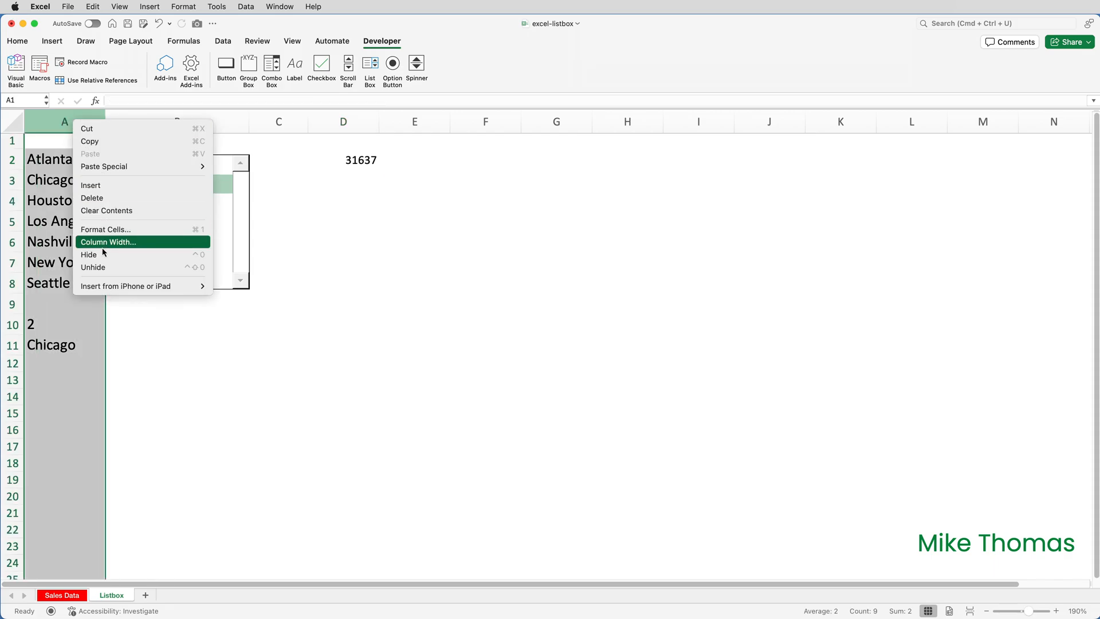